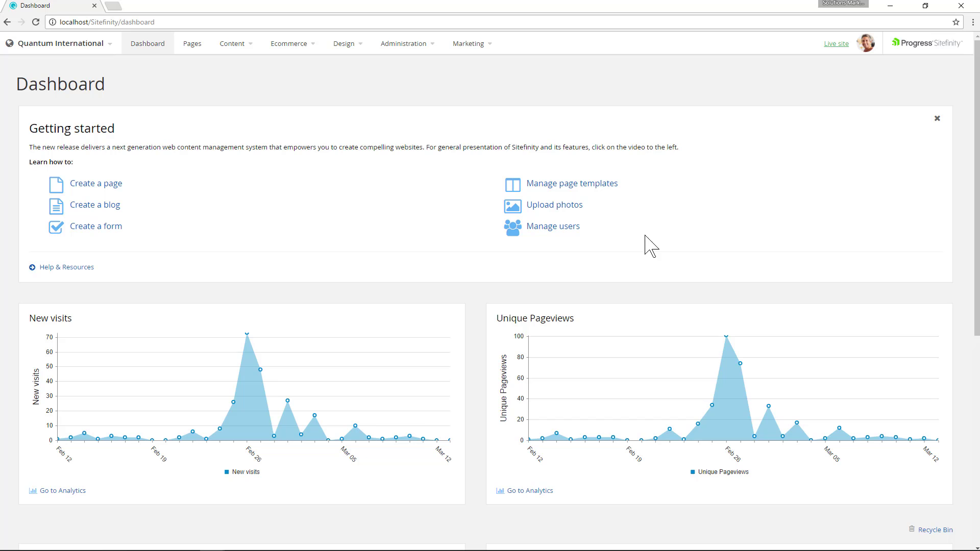
Step: Go to Export / Import from the Administration menu
{"action": "left_click", "coordinate": [404, 43]}
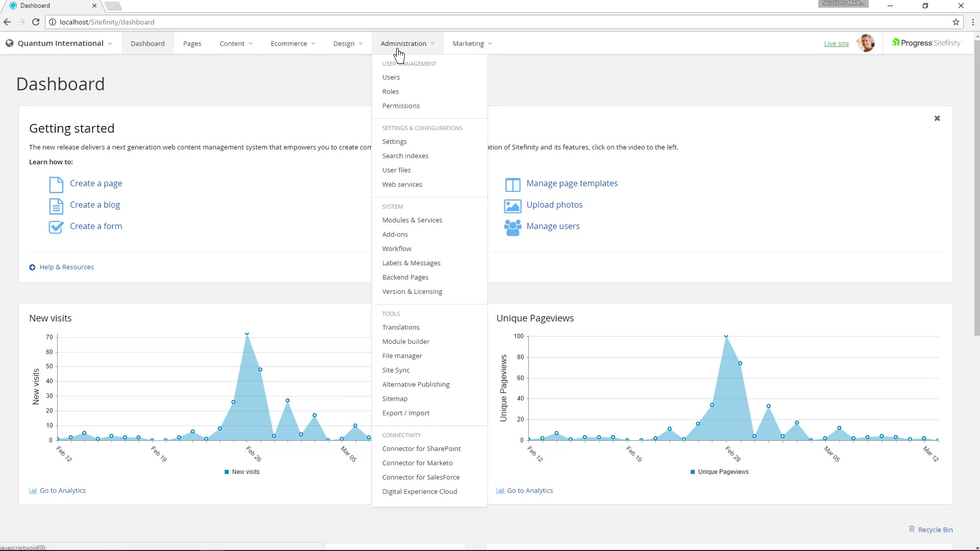
{"action": "mouse_move", "coordinate": [407, 413]}
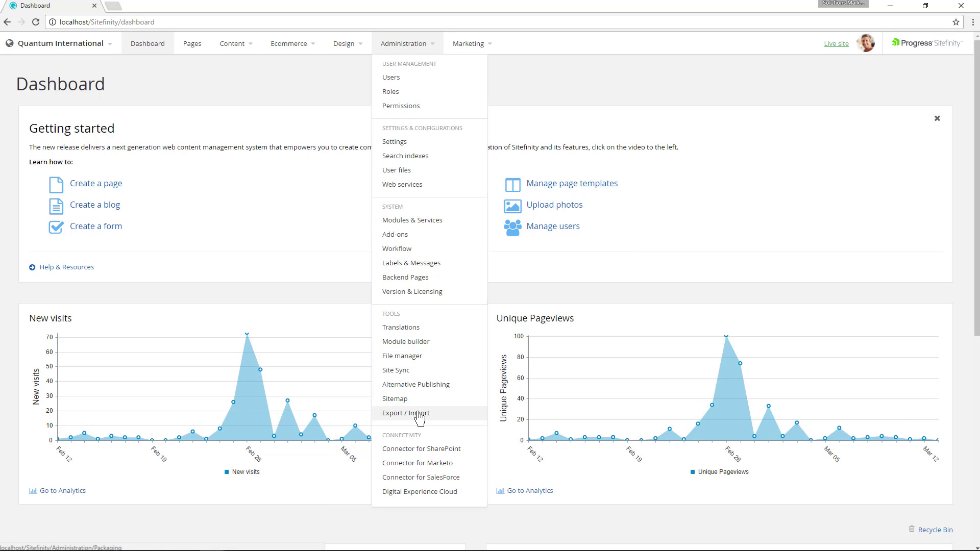
{"action": "left_click", "coordinate": [406, 413]}
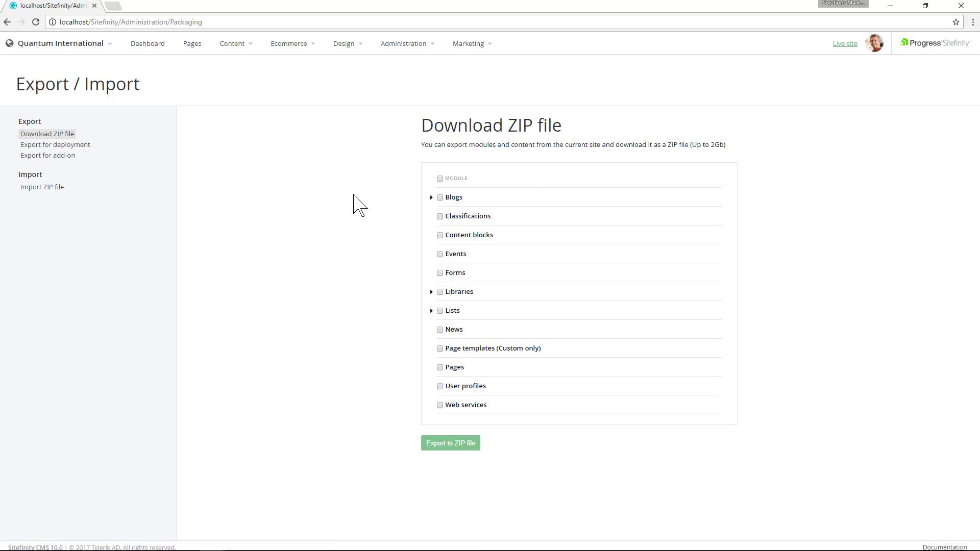
{"action": "mouse_move", "coordinate": [430, 205]}
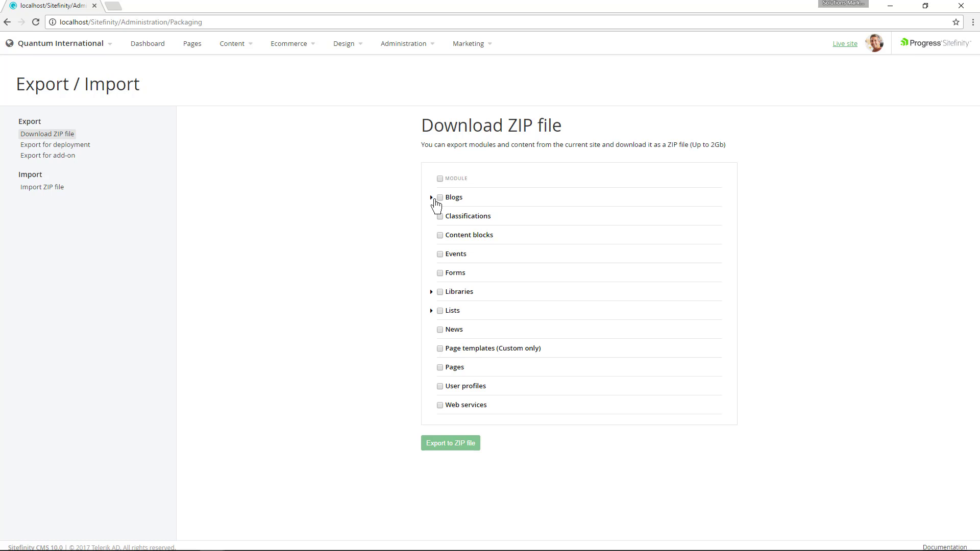
Step: Select the Blogs module and export it to a ZIP file
{"action": "left_click", "coordinate": [432, 197]}
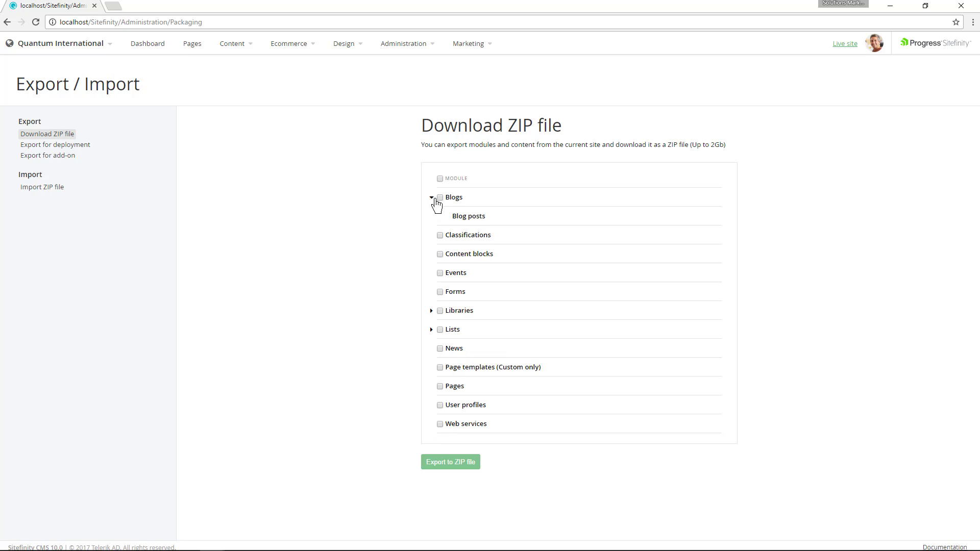
{"action": "left_click", "coordinate": [440, 197]}
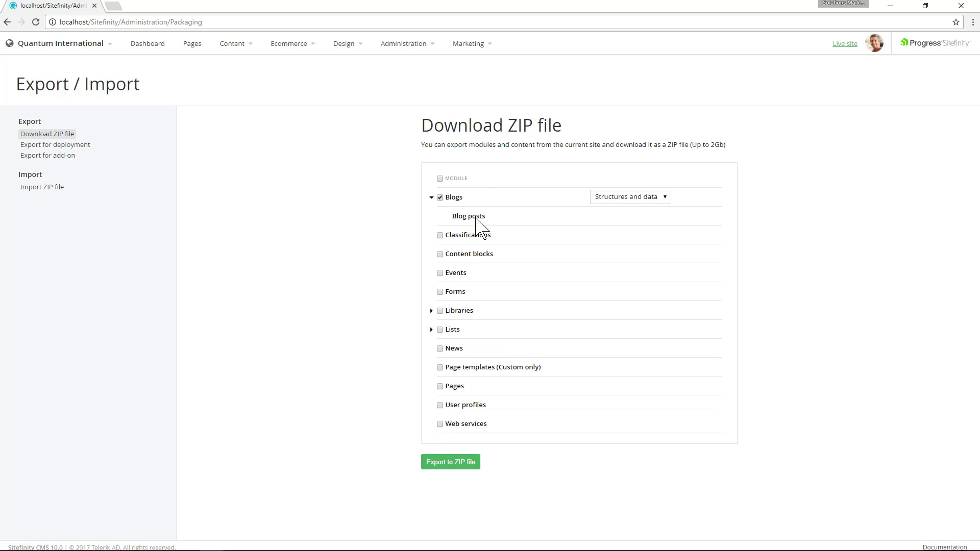
{"action": "mouse_move", "coordinate": [450, 462]}
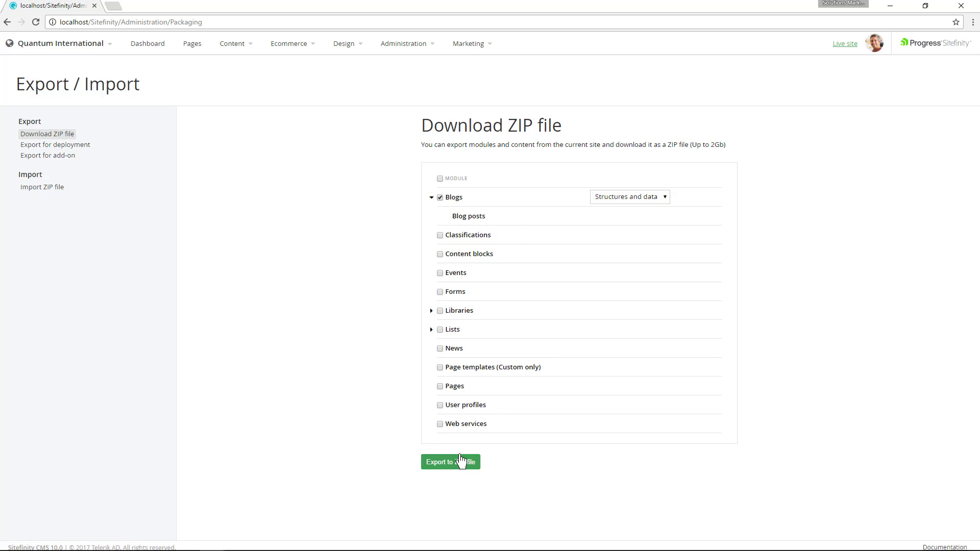
{"action": "left_click", "coordinate": [450, 462]}
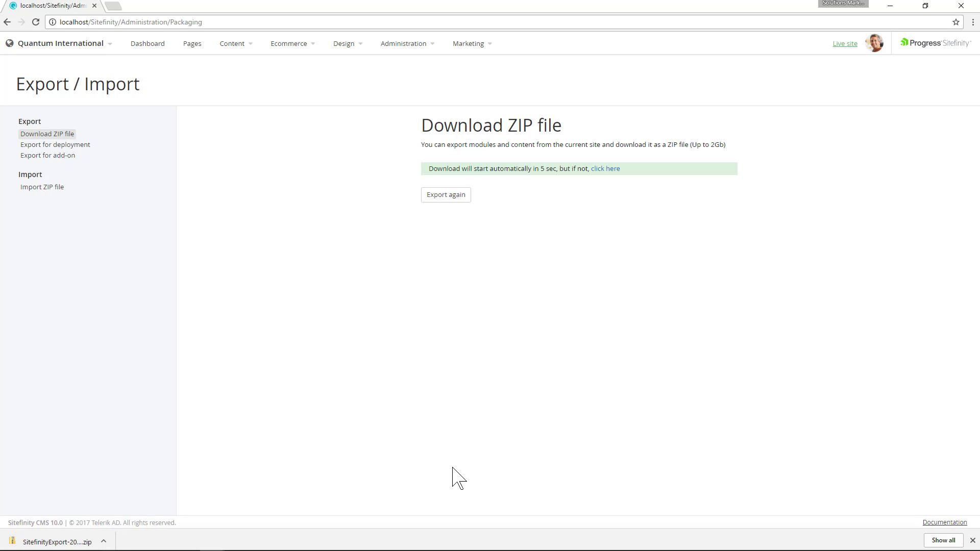
{"action": "mouse_move", "coordinate": [376, 467]}
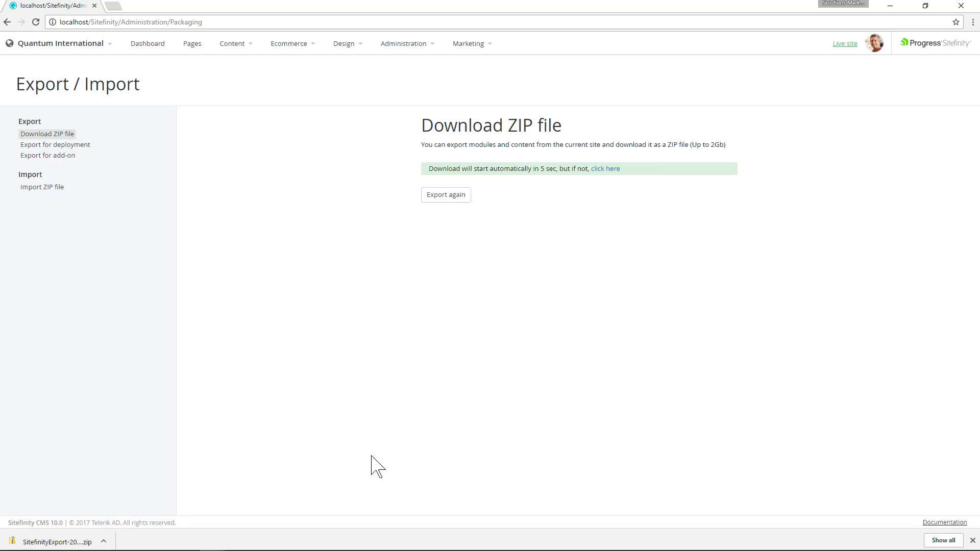
{"action": "mouse_move", "coordinate": [55, 197]}
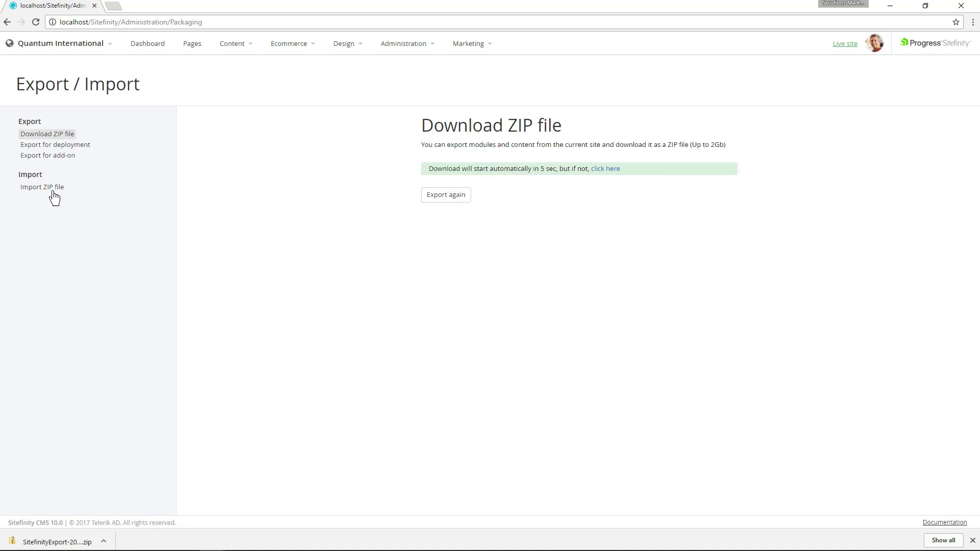
{"action": "mouse_move", "coordinate": [42, 187]}
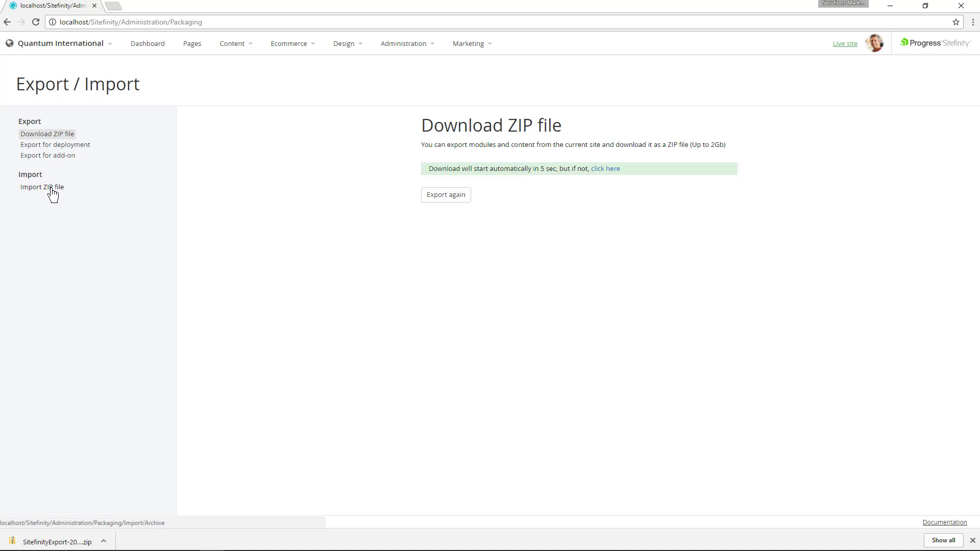
Step: Upload and import the BetaUserProfile ZIP archive
{"action": "left_click", "coordinate": [42, 187]}
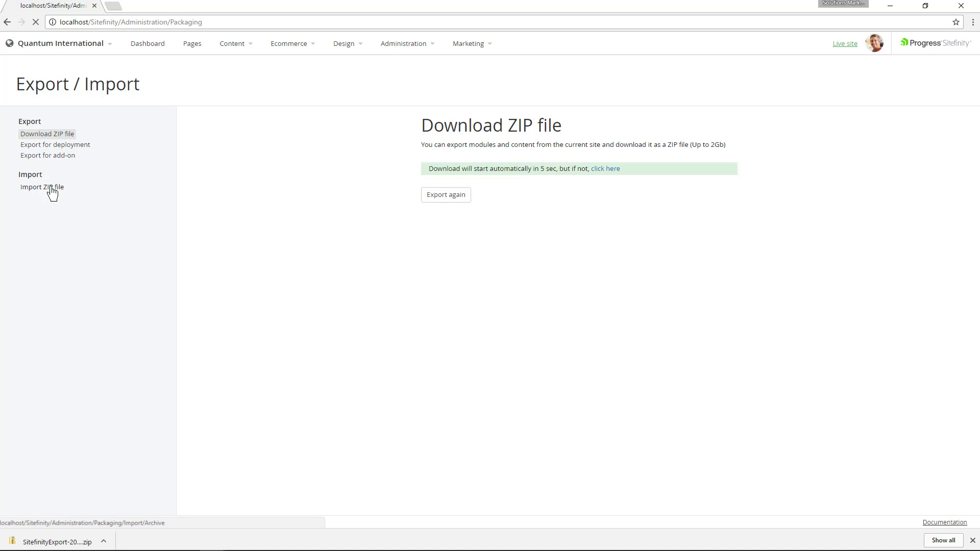
{"action": "left_click", "coordinate": [42, 186]}
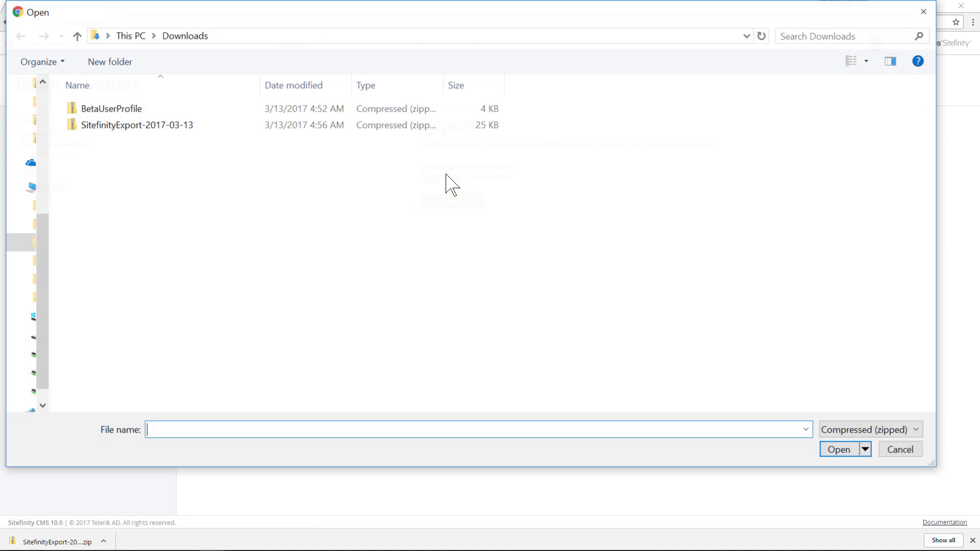
{"action": "left_click", "coordinate": [112, 108]}
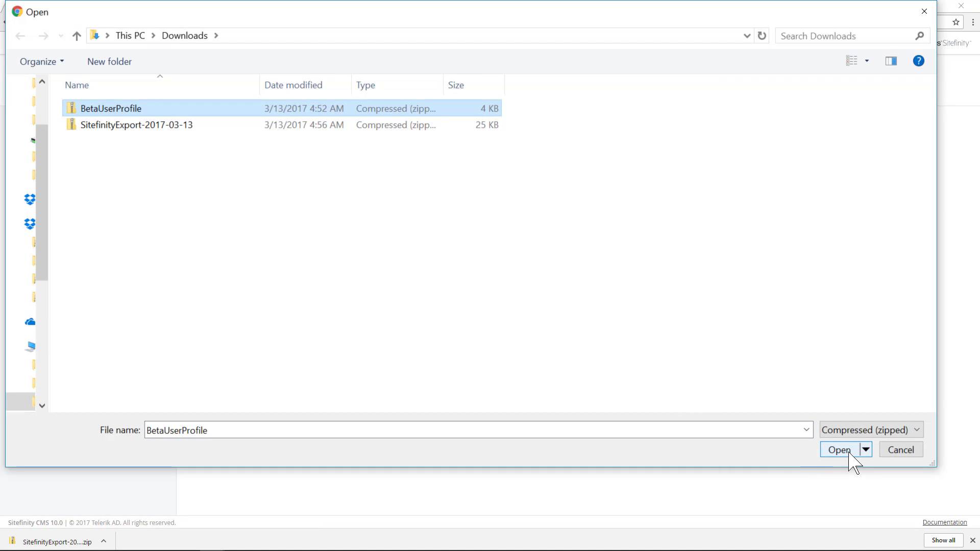
{"action": "left_click", "coordinate": [841, 449]}
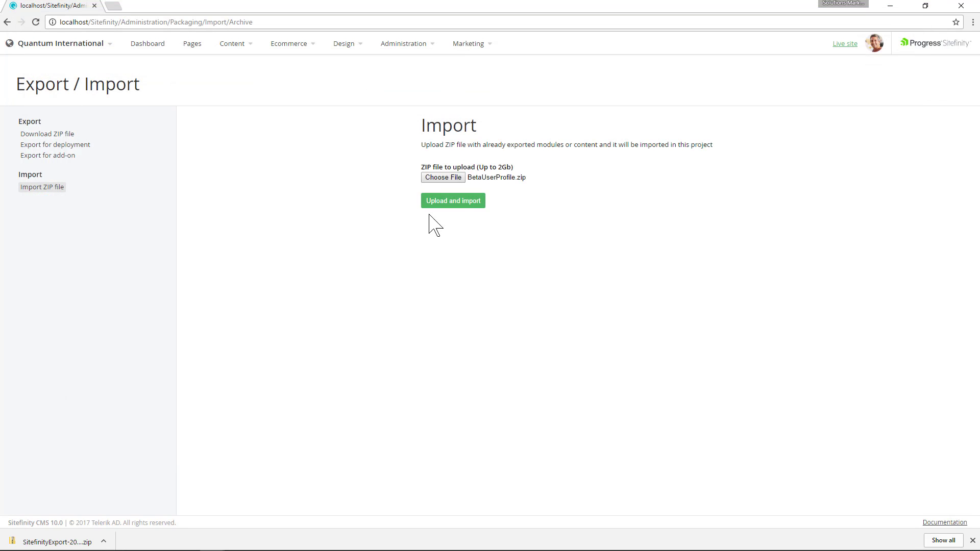
{"action": "left_click", "coordinate": [453, 200]}
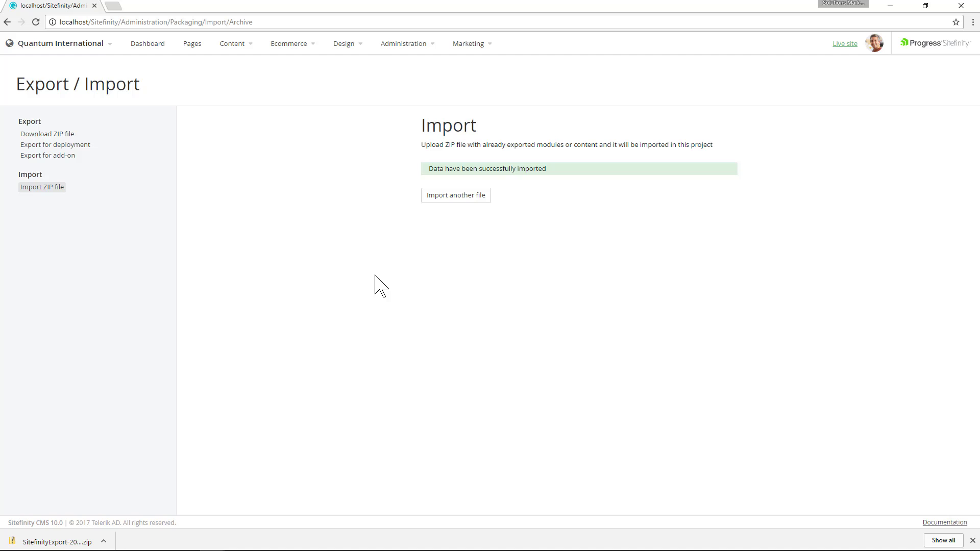
{"action": "left_click", "coordinate": [404, 43]}
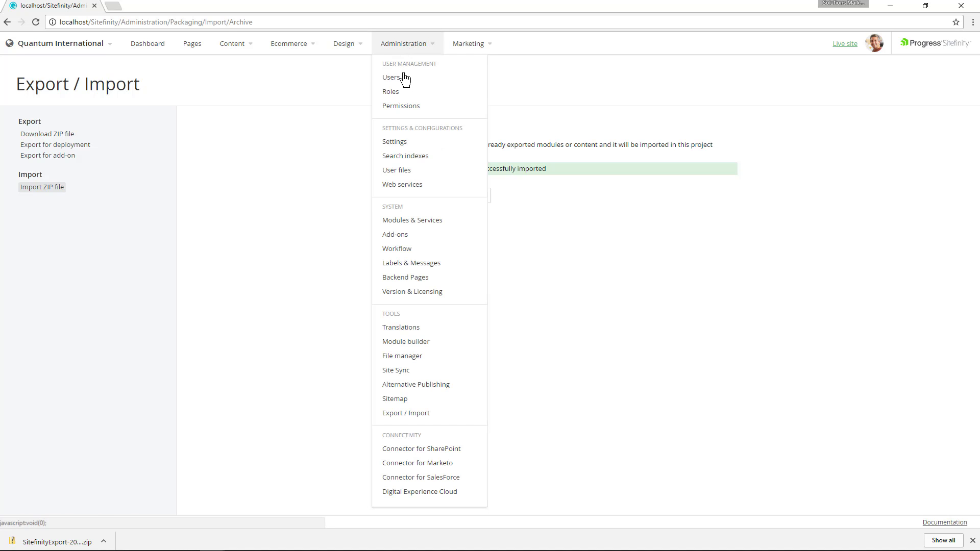
Step: Open the BetaUser profile under Users' profile types, then return to Export / Import
{"action": "left_click", "coordinate": [391, 77]}
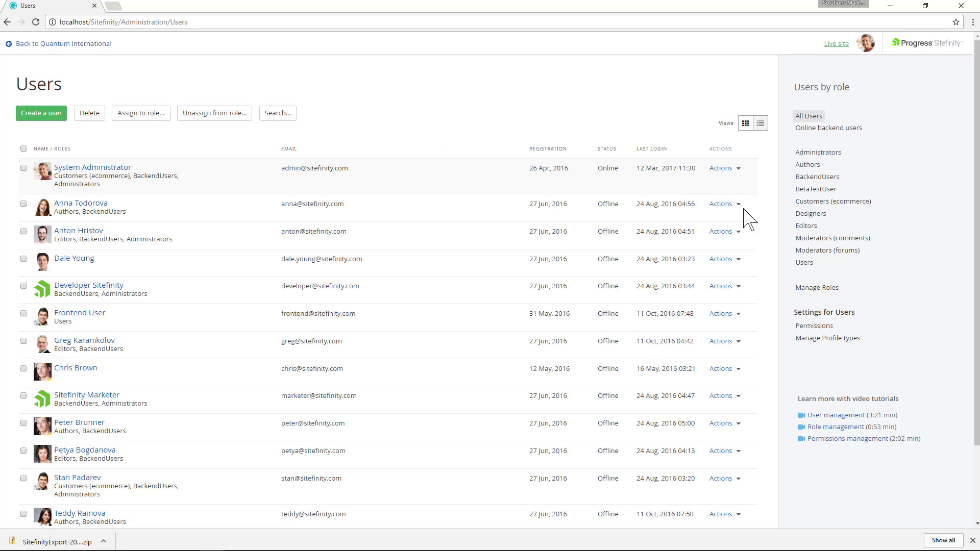
{"action": "left_click", "coordinate": [827, 337]}
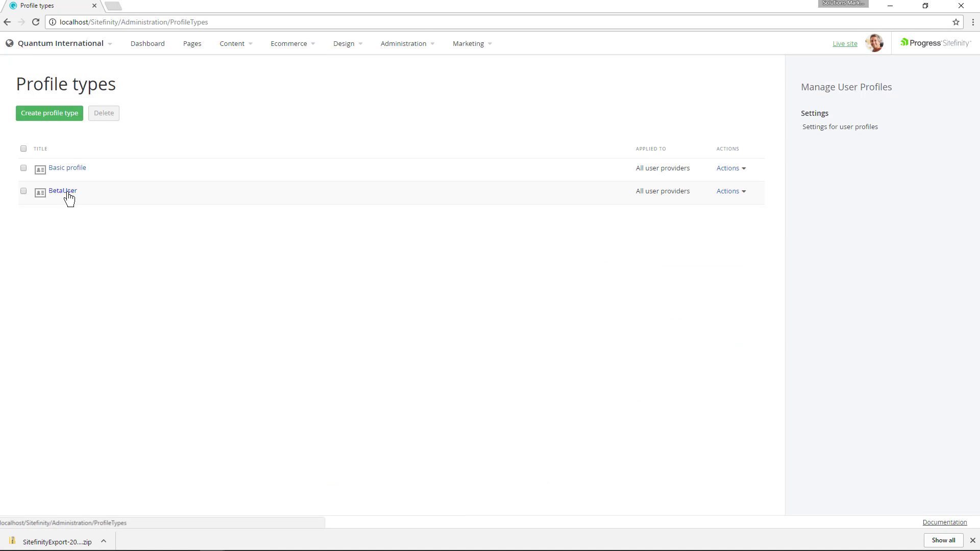
{"action": "left_click", "coordinate": [62, 192]}
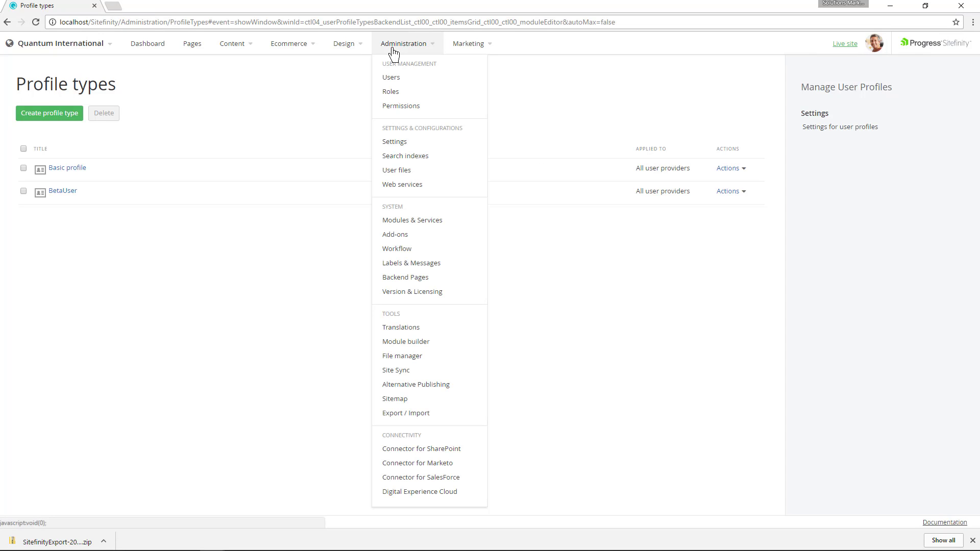
{"action": "left_click", "coordinate": [405, 412]}
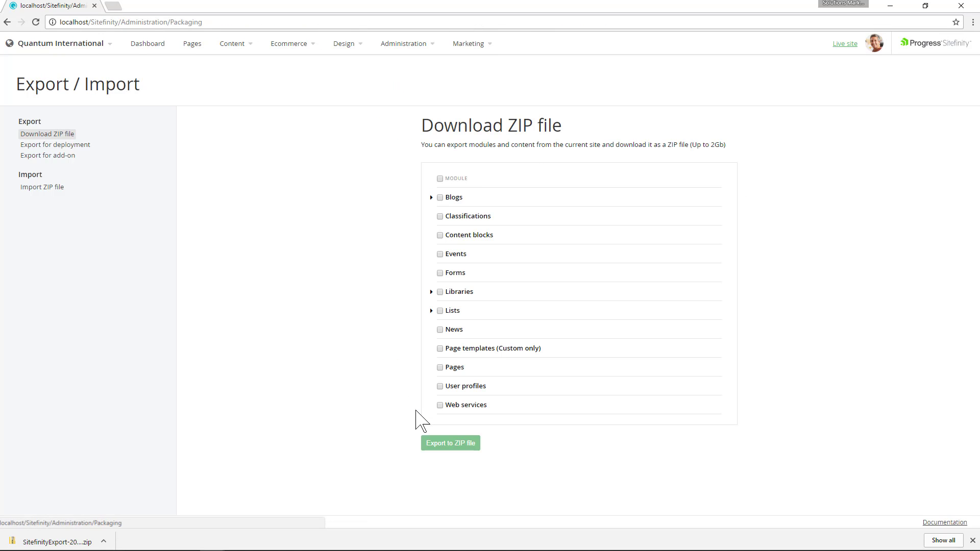